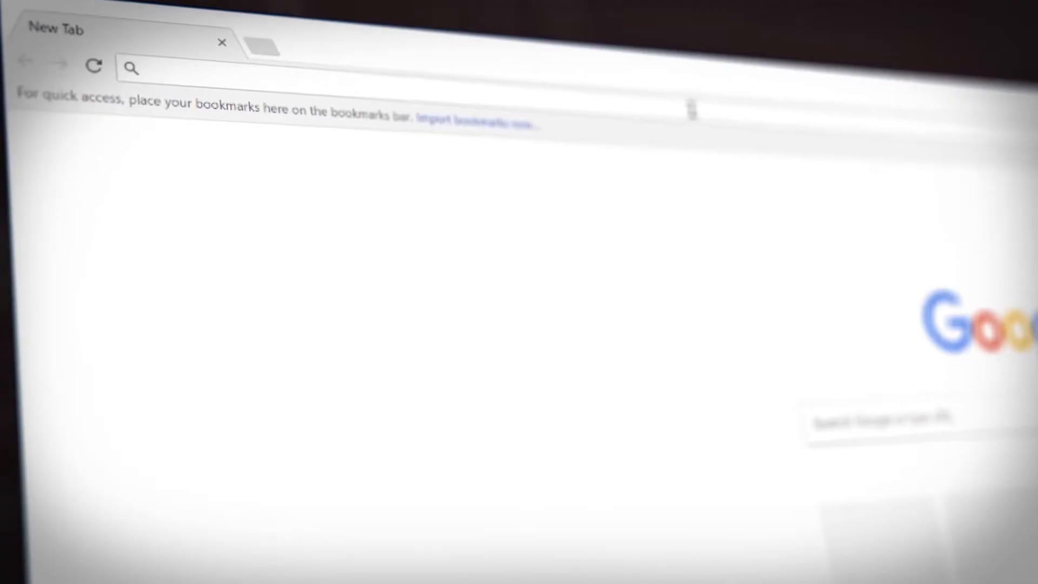
Load web.autocad.com from the address bar to reach the AutoCAD web app.
{"action": "type", "text": "web.autoca"}
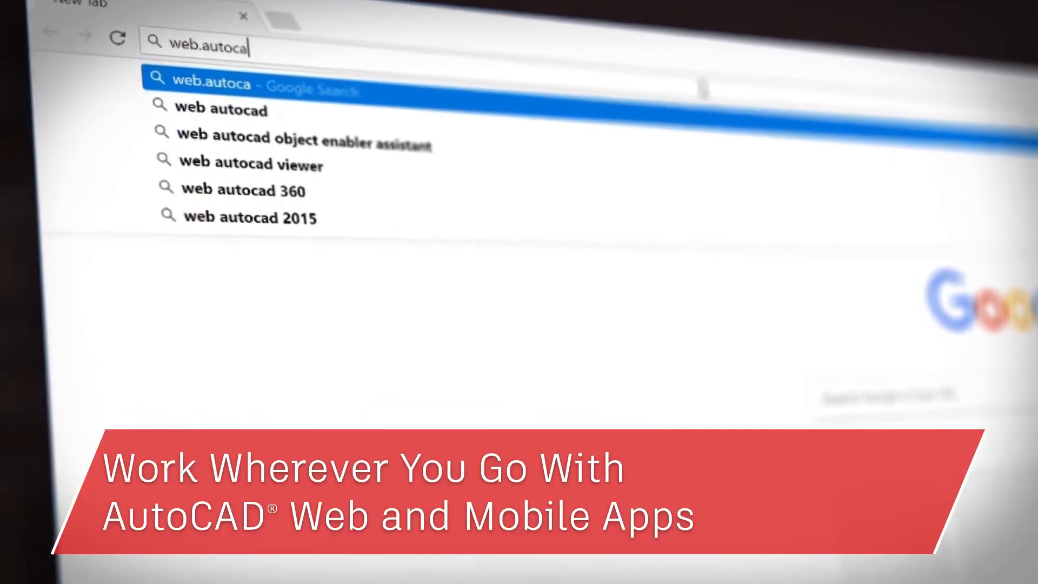
{"action": "key", "text": "Enter"}
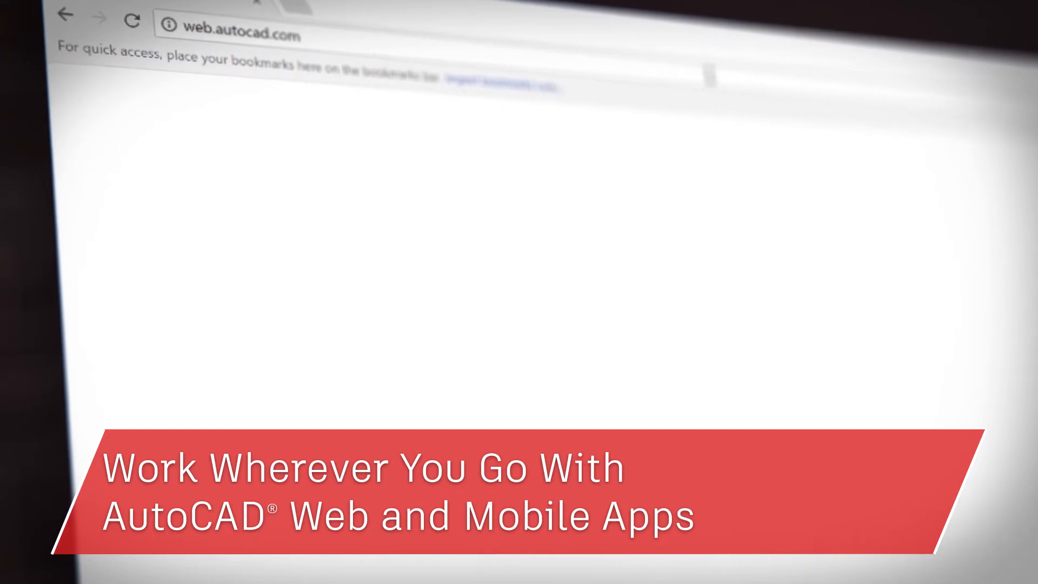